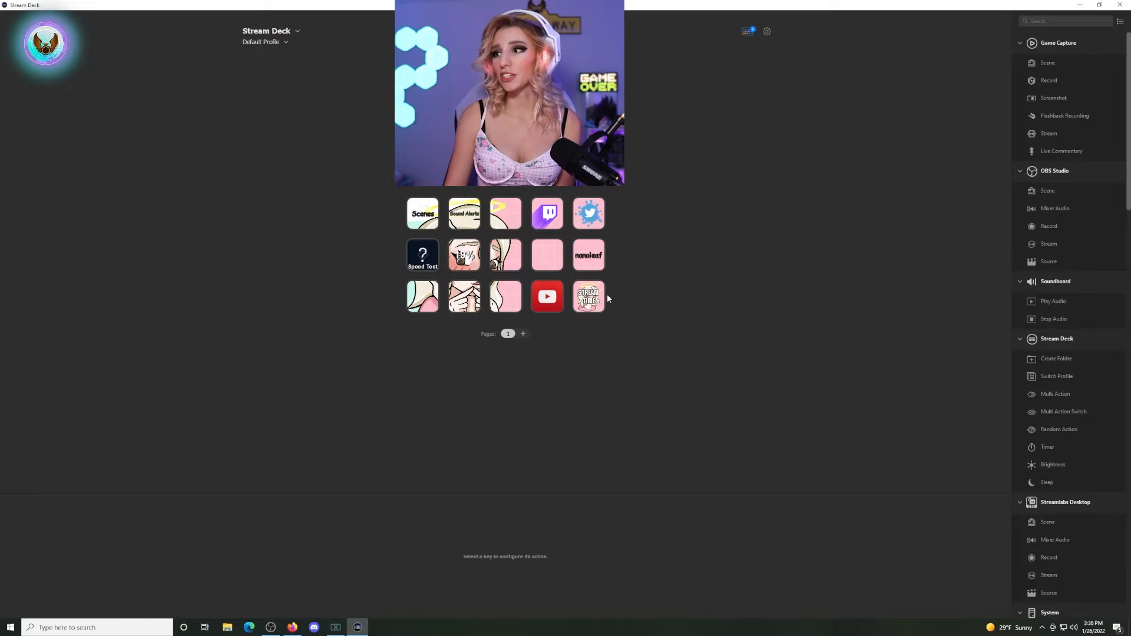
- Add two System: Open steps to the Multi Action, cancelling the app file browser for each
left_click(589, 296)
type("op")
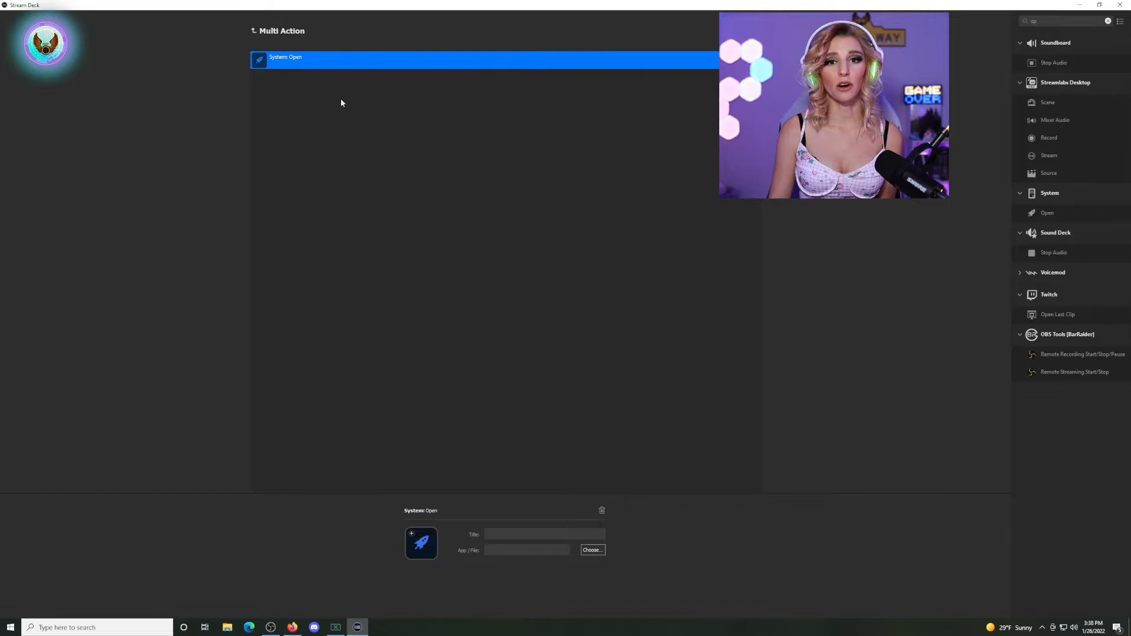
left_click(592, 550)
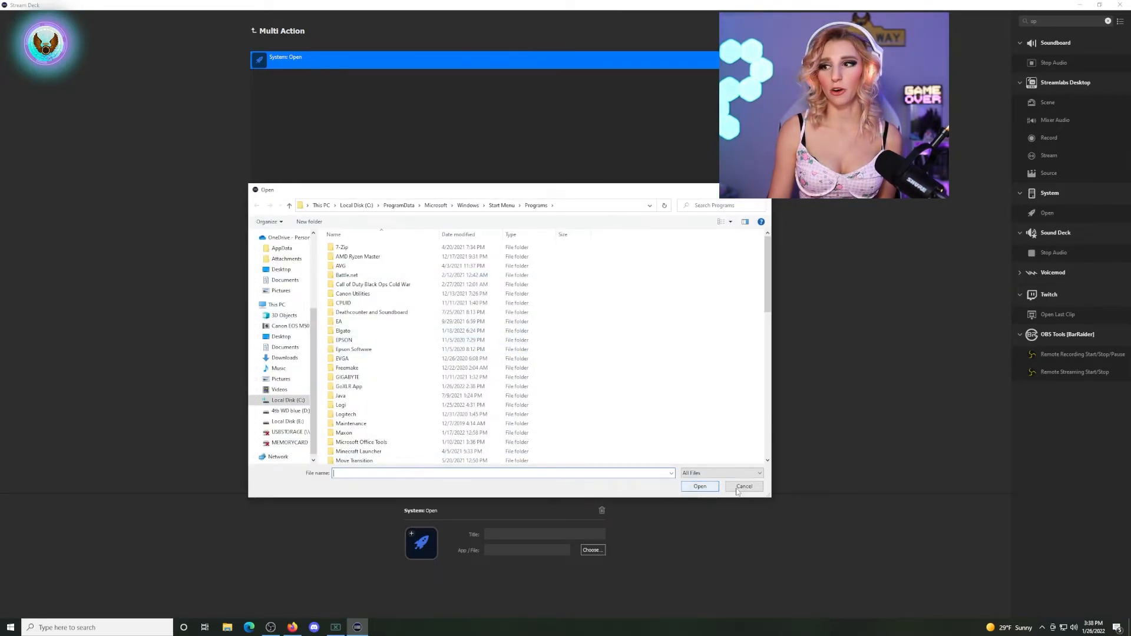
left_click(743, 486)
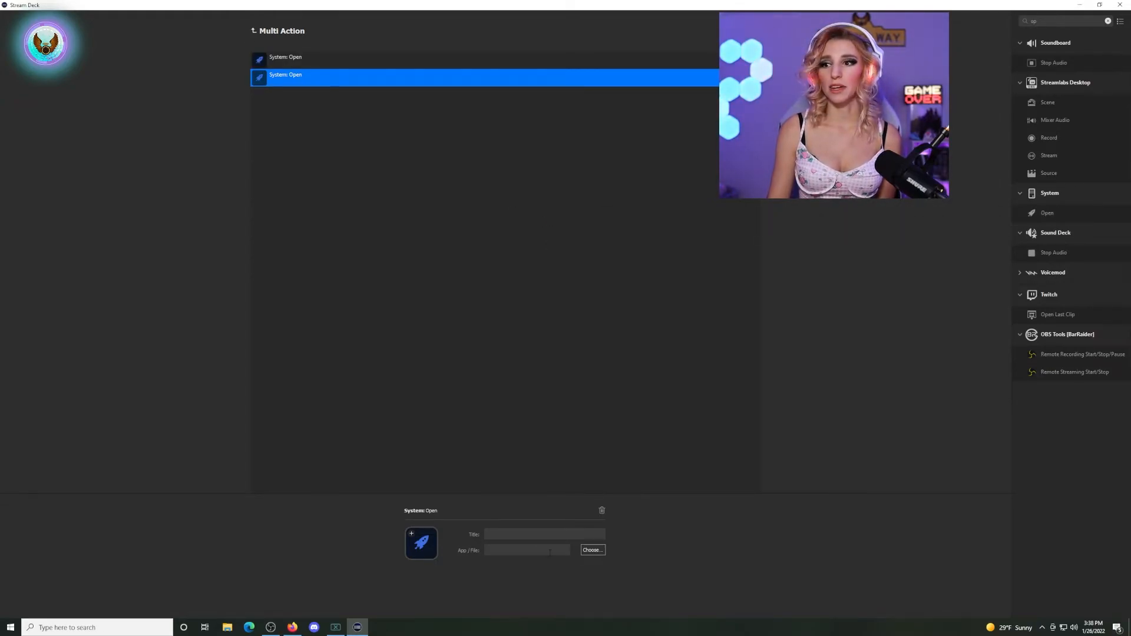
left_click(592, 550)
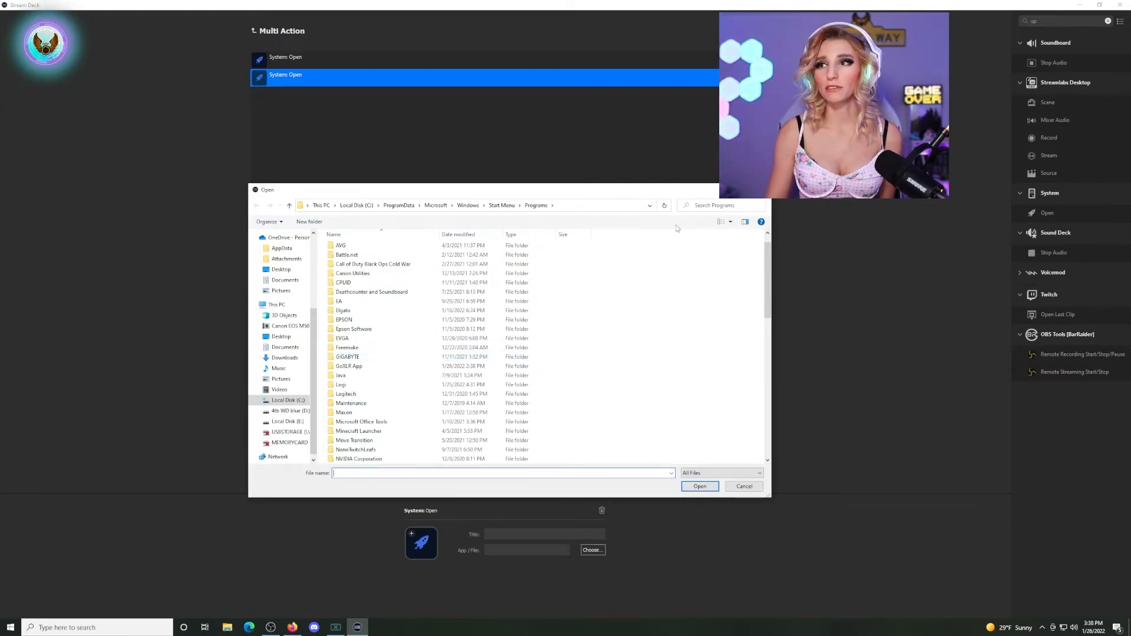
left_click(744, 486)
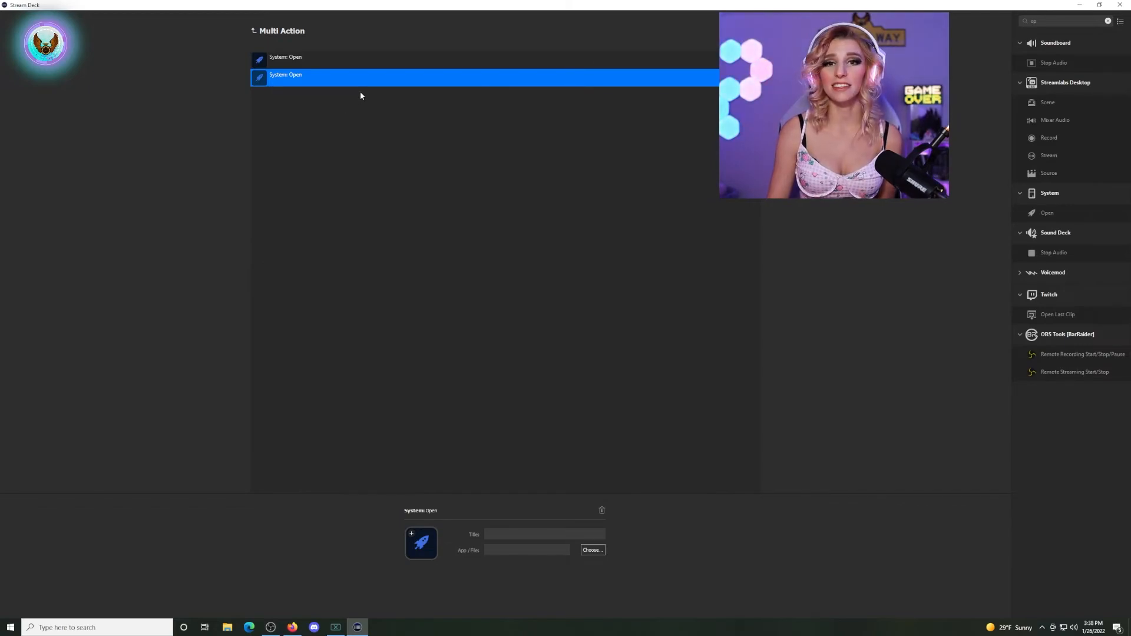